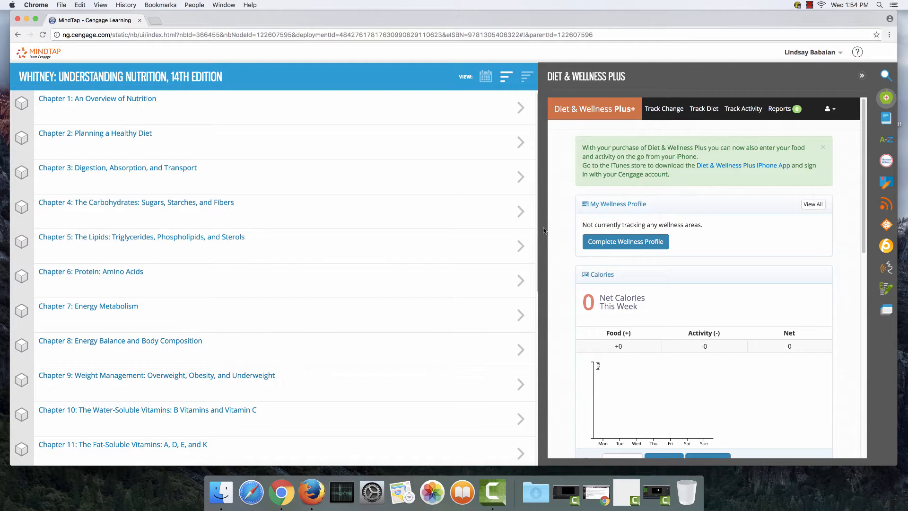
mouse_move(652, 115)
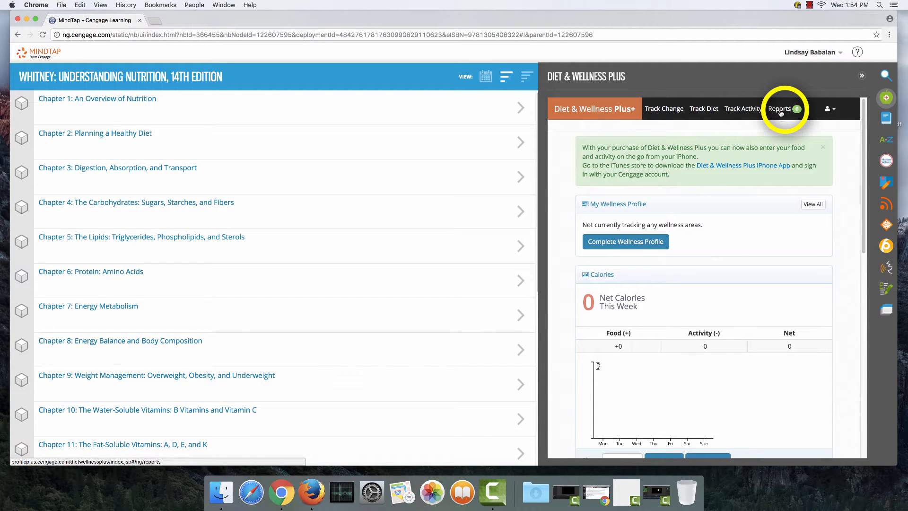
Go to Reports and scroll down to the Advanced Reports such as Combination Report.
click(780, 109)
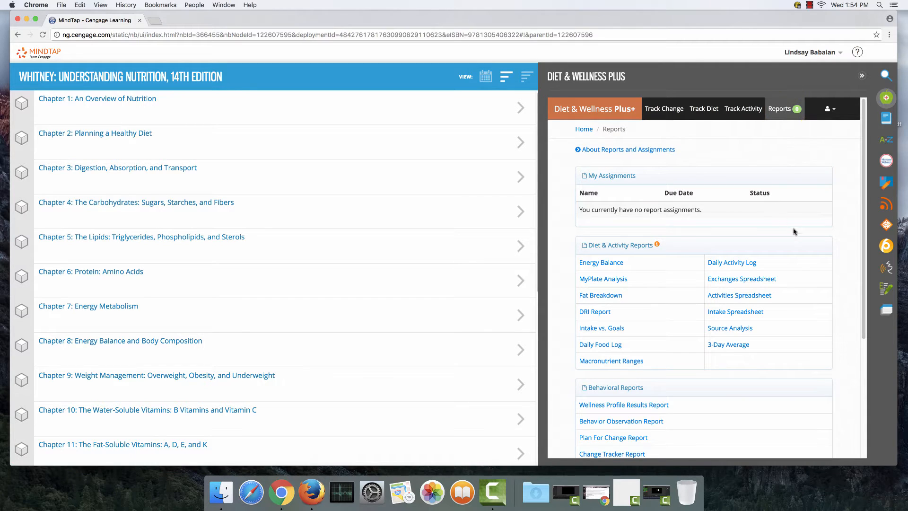
scroll(down, 3)
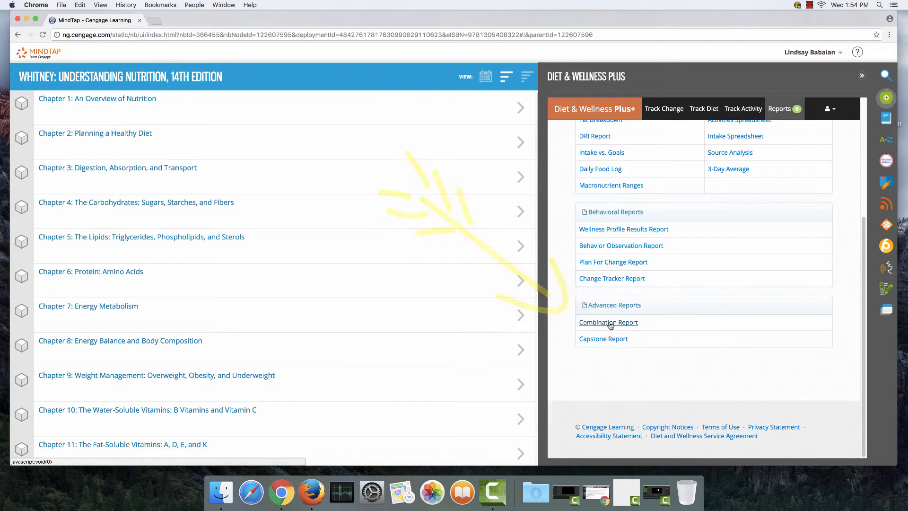
Open the Combination Report with dates 12/12/2016 through 12/16/2016.
click(608, 322)
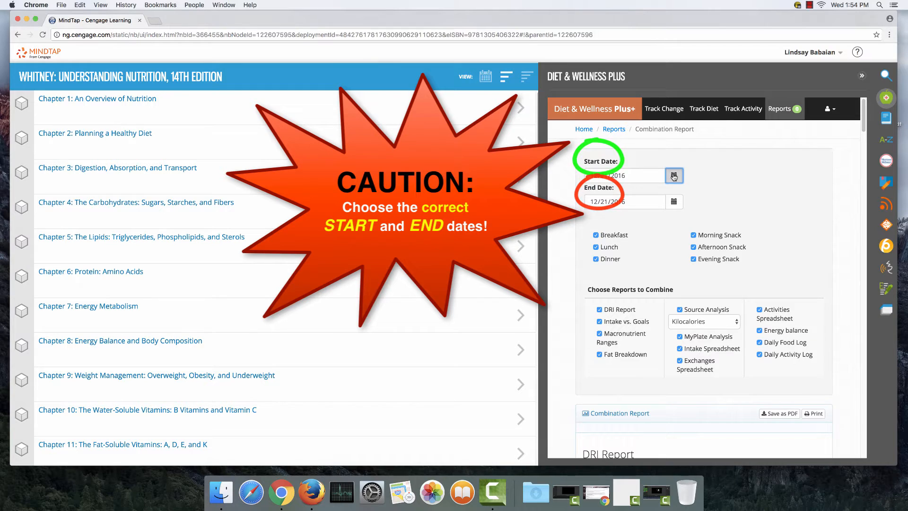
click(674, 175)
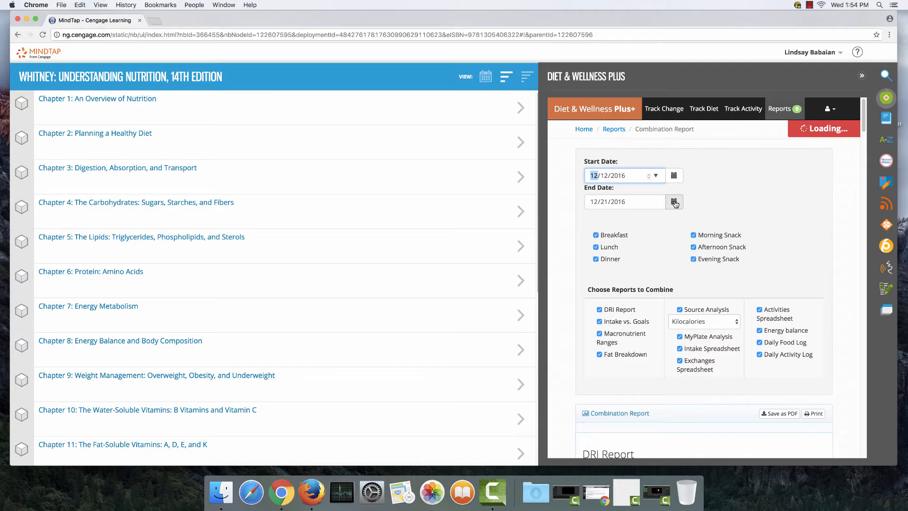
click(674, 201)
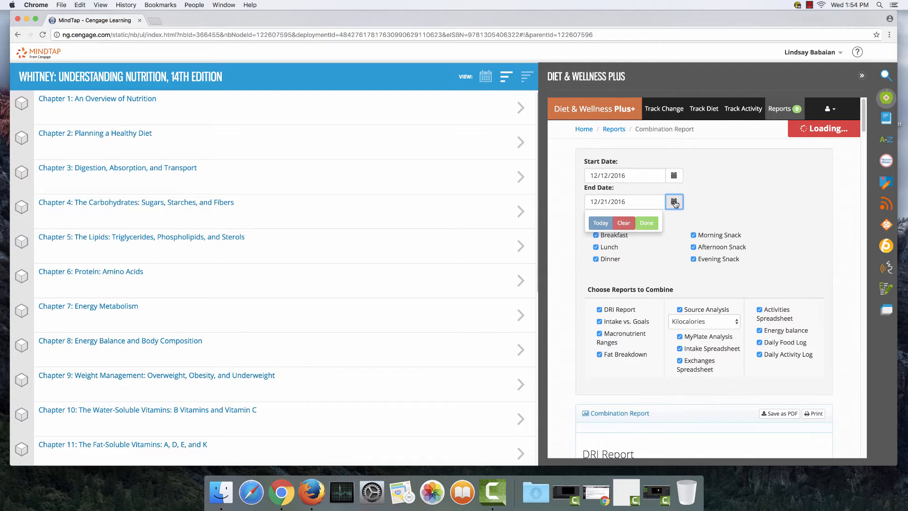
click(674, 201)
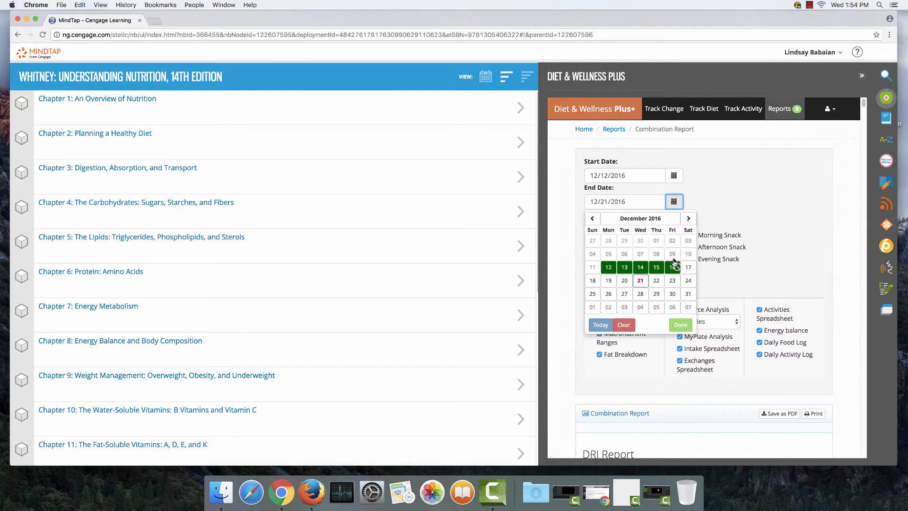
click(672, 267)
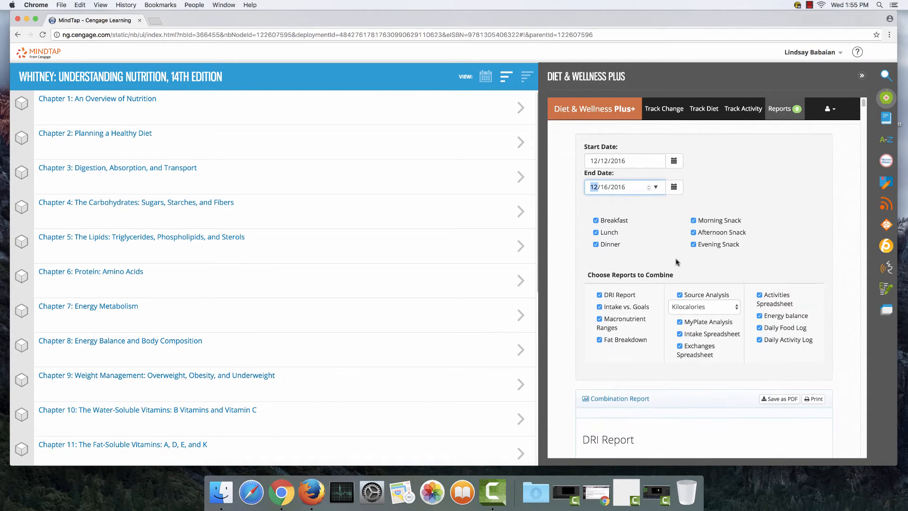
scroll(down, 3)
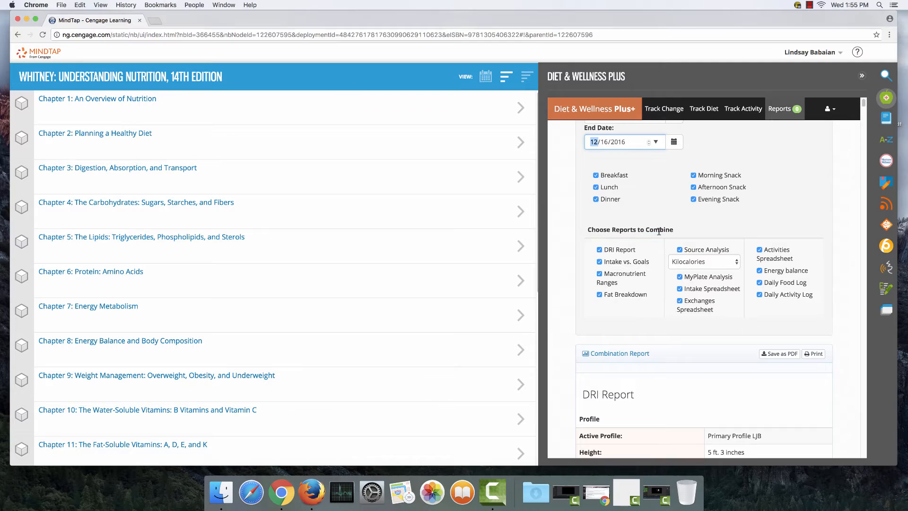
scroll(down, 3)
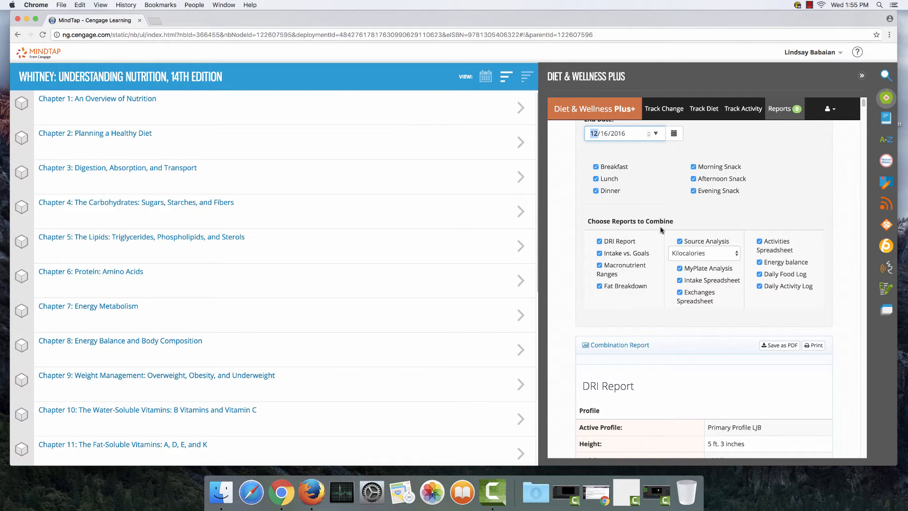
mouse_move(660, 225)
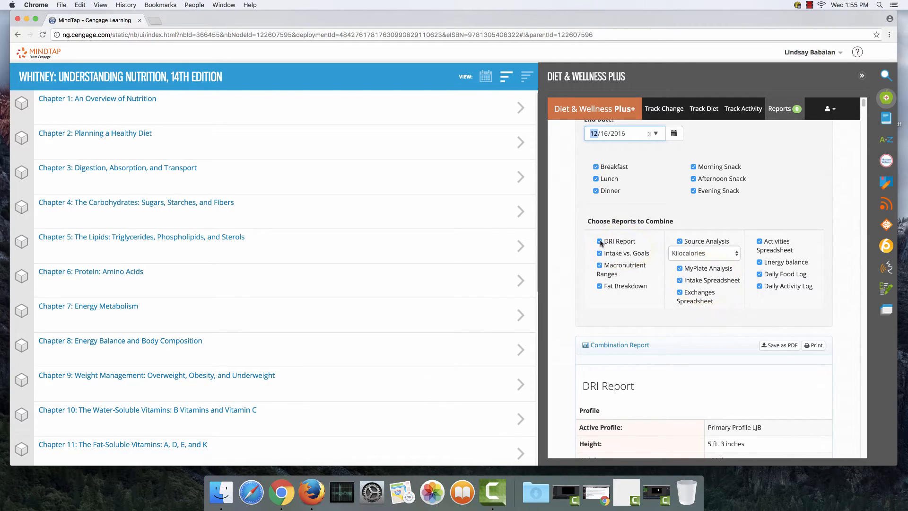
Uncheck DRI Report and other reports, keeping Intake vs. Goals and Intake Spreadsheet, then print.
click(599, 241)
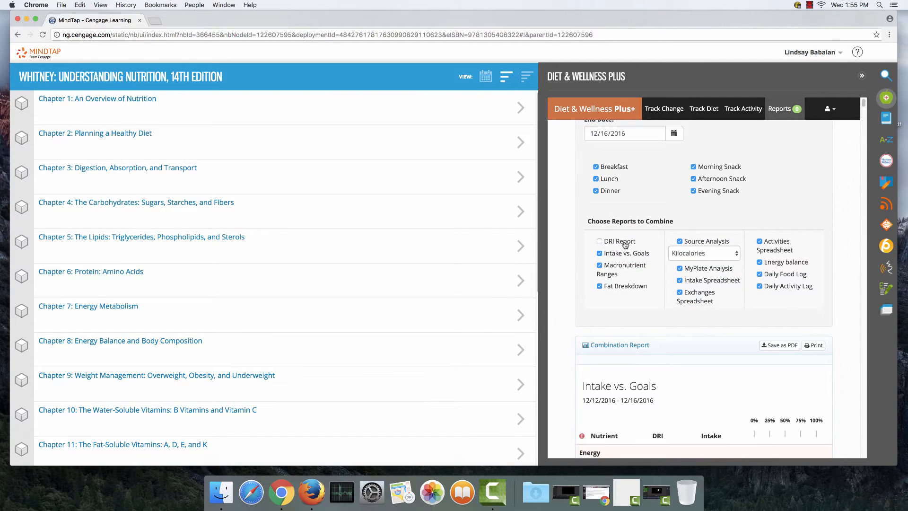
click(599, 264)
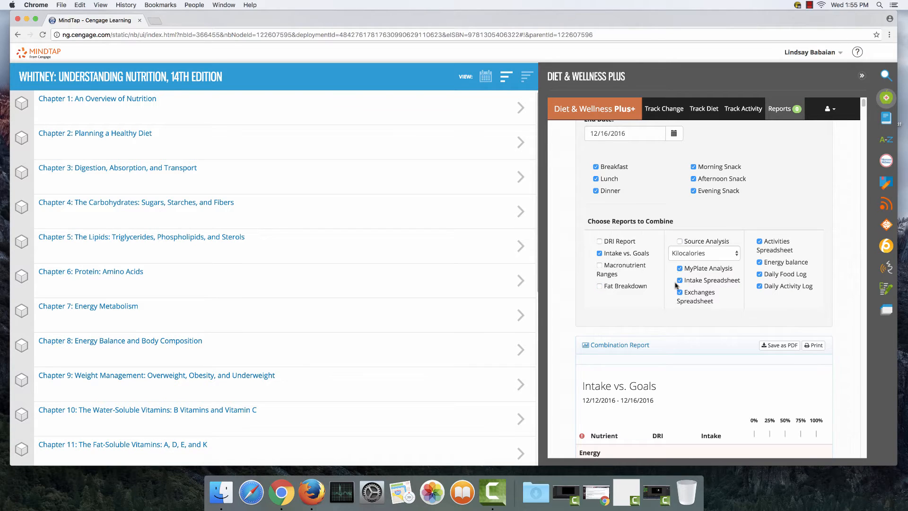
click(679, 268)
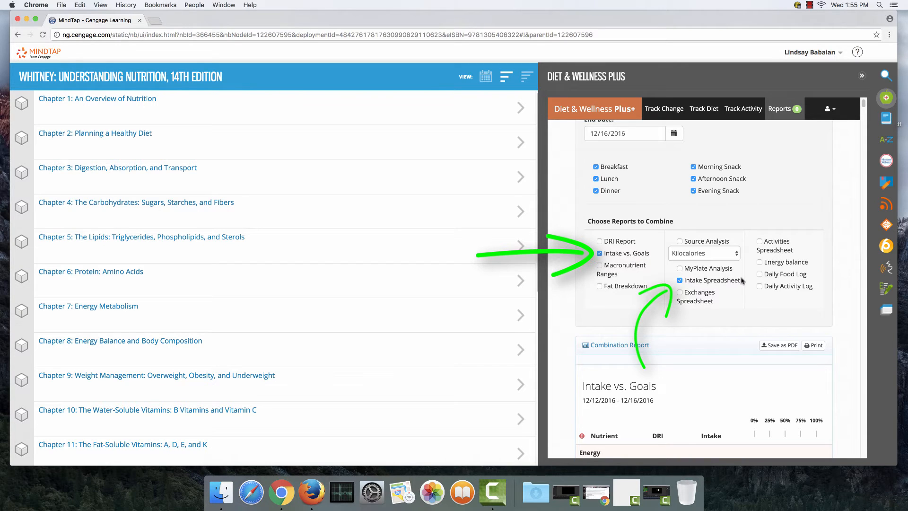
scroll(down, 3)
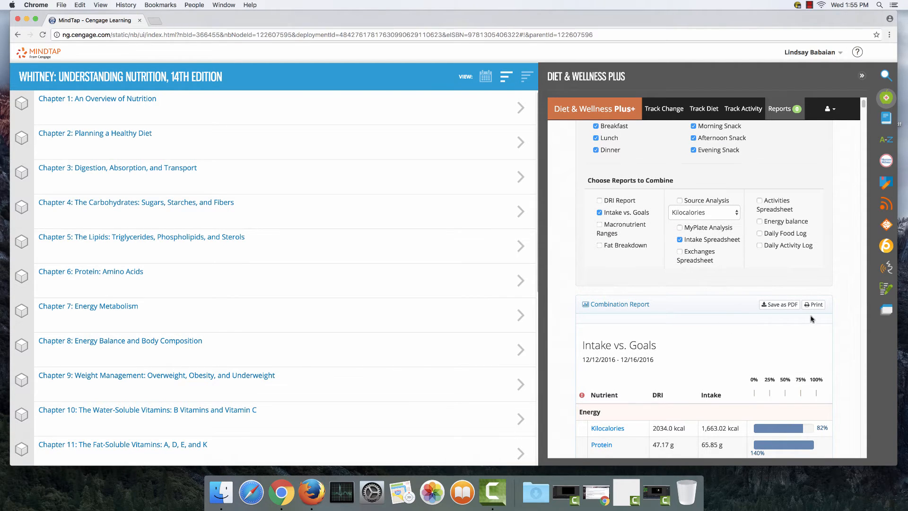
mouse_move(816, 304)
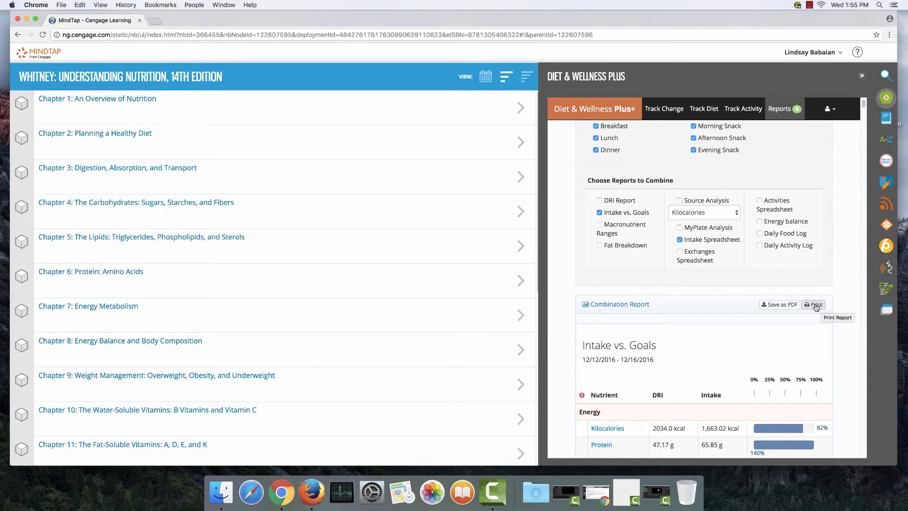
mouse_move(783, 308)
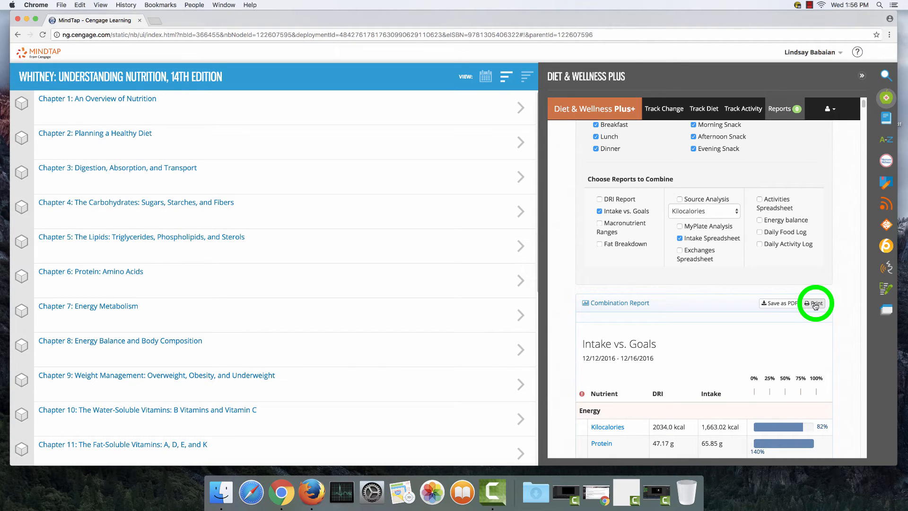
click(815, 303)
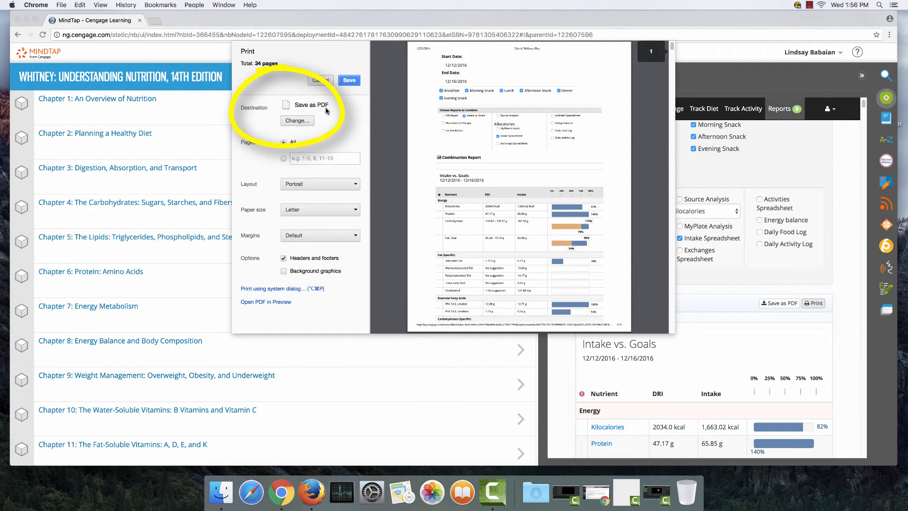
Confirm the 34-page report prints to Save as PDF and proceed to save.
click(297, 120)
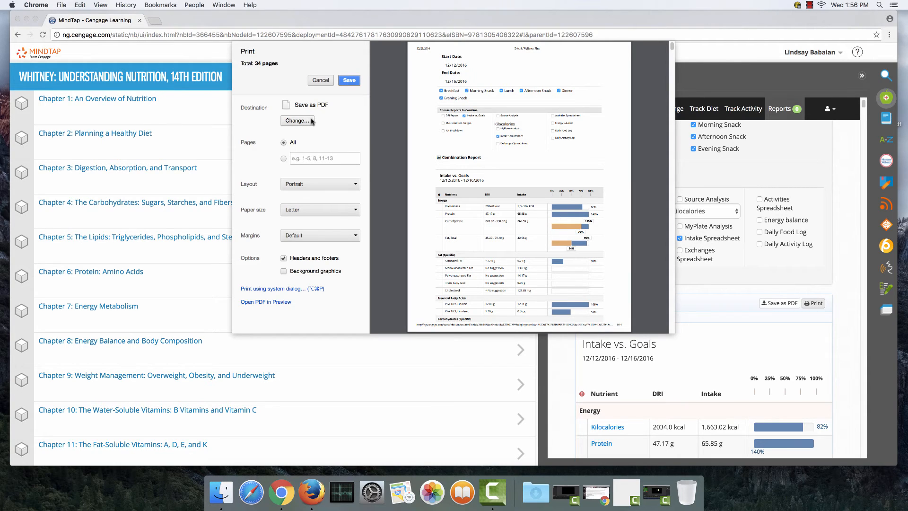
click(349, 80)
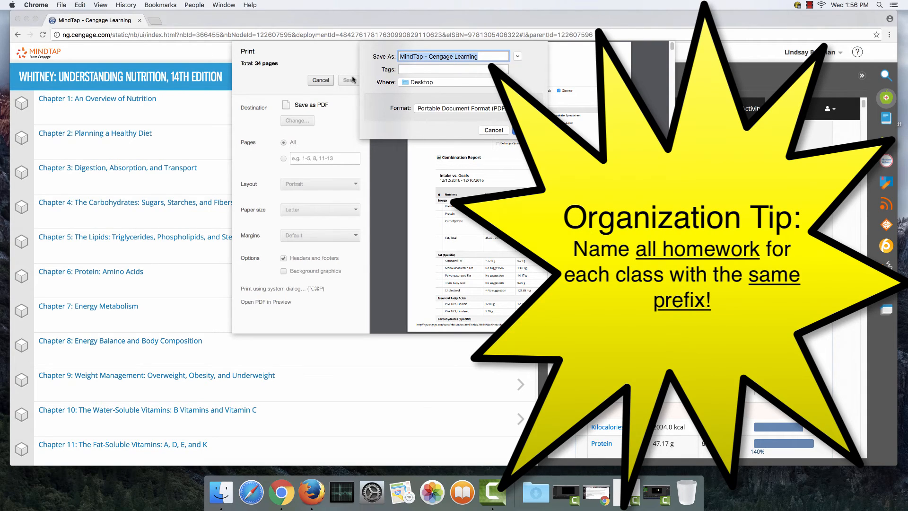
Name the PDF 'FON241 Combination Report'.
text(FO)
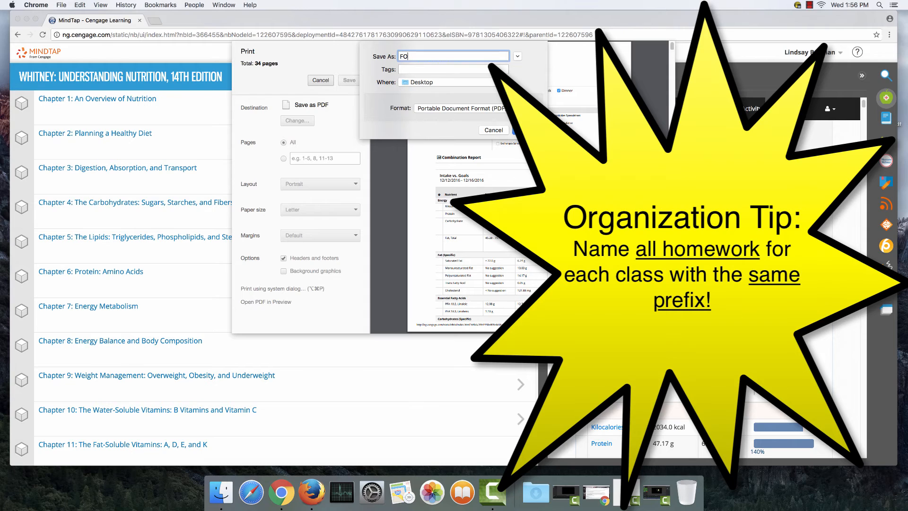
text(N241)
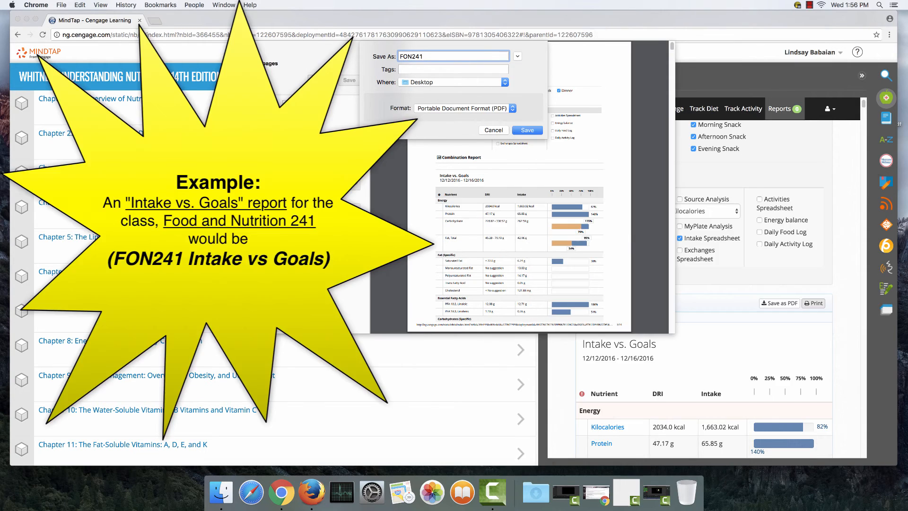
text(COm)
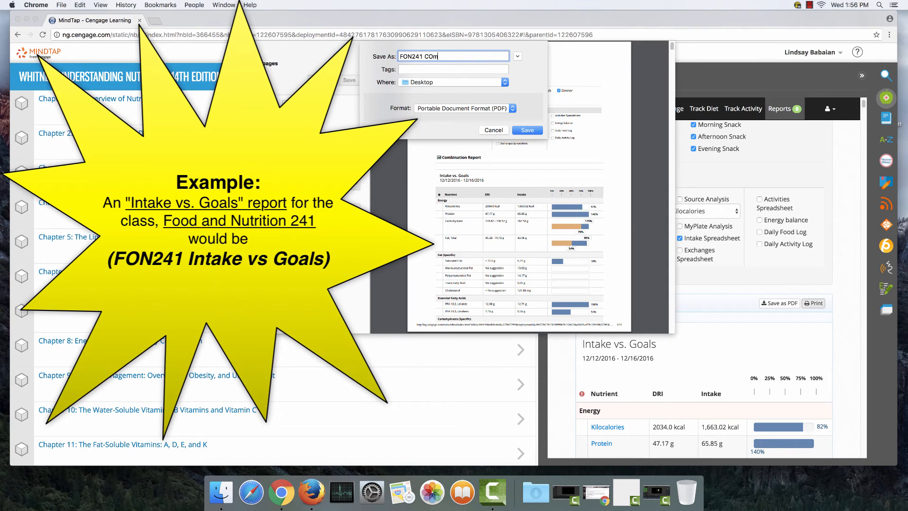
text(bination)
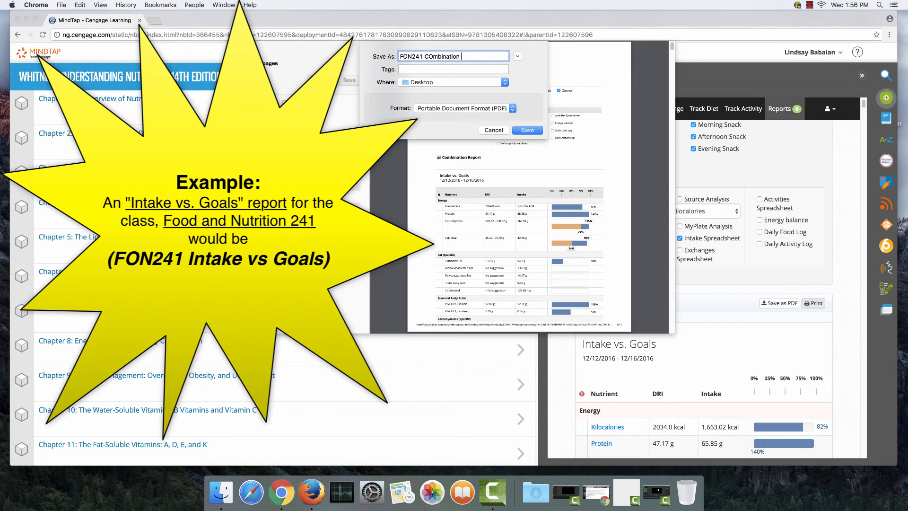
text(Report)
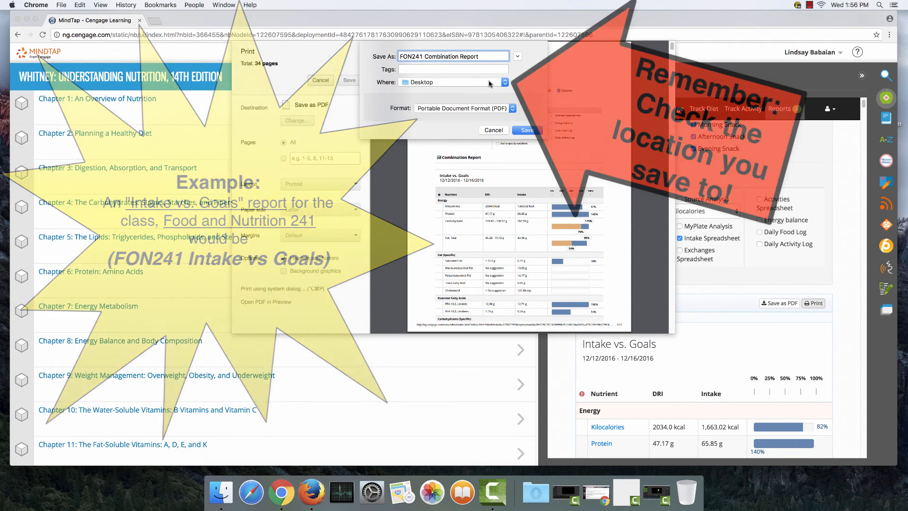
Save the PDF into the Documents folder.
click(504, 82)
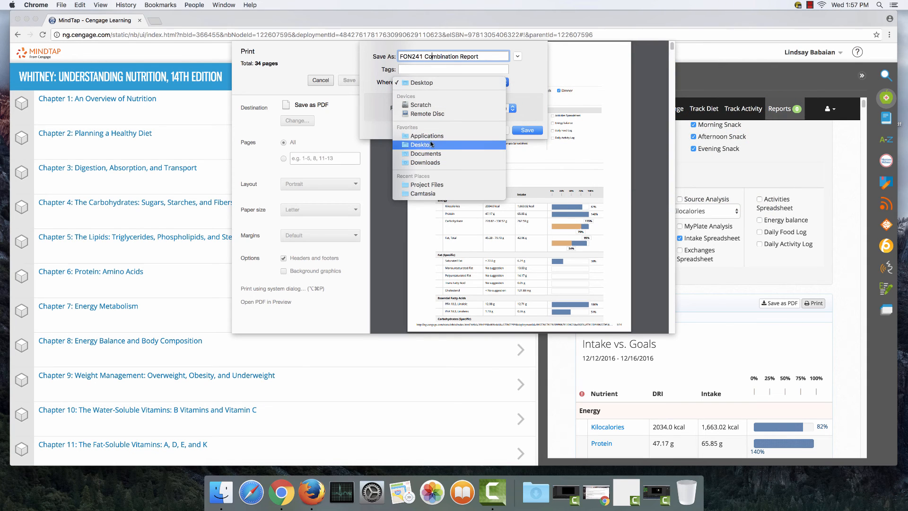
click(425, 153)
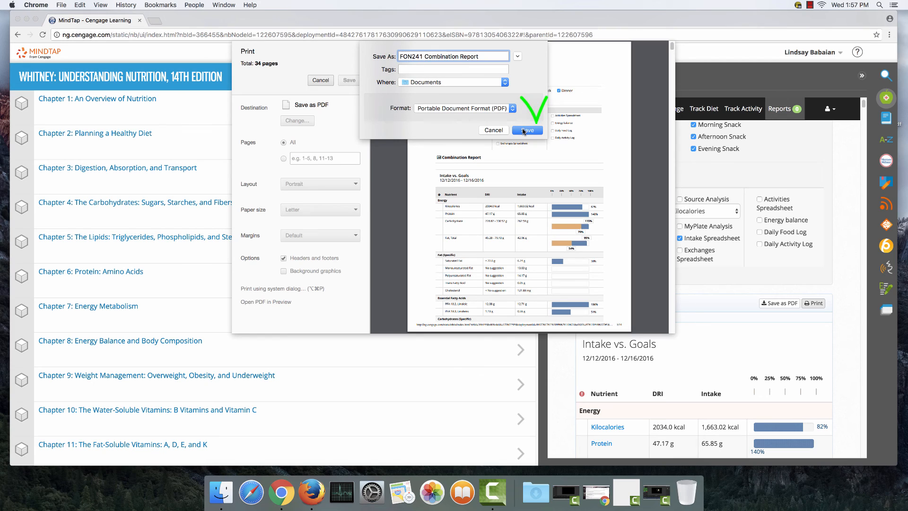
click(527, 130)
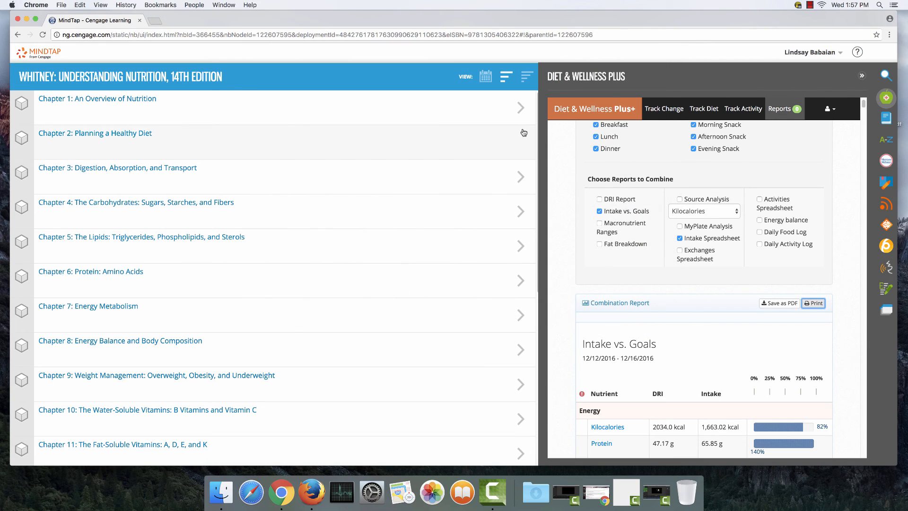